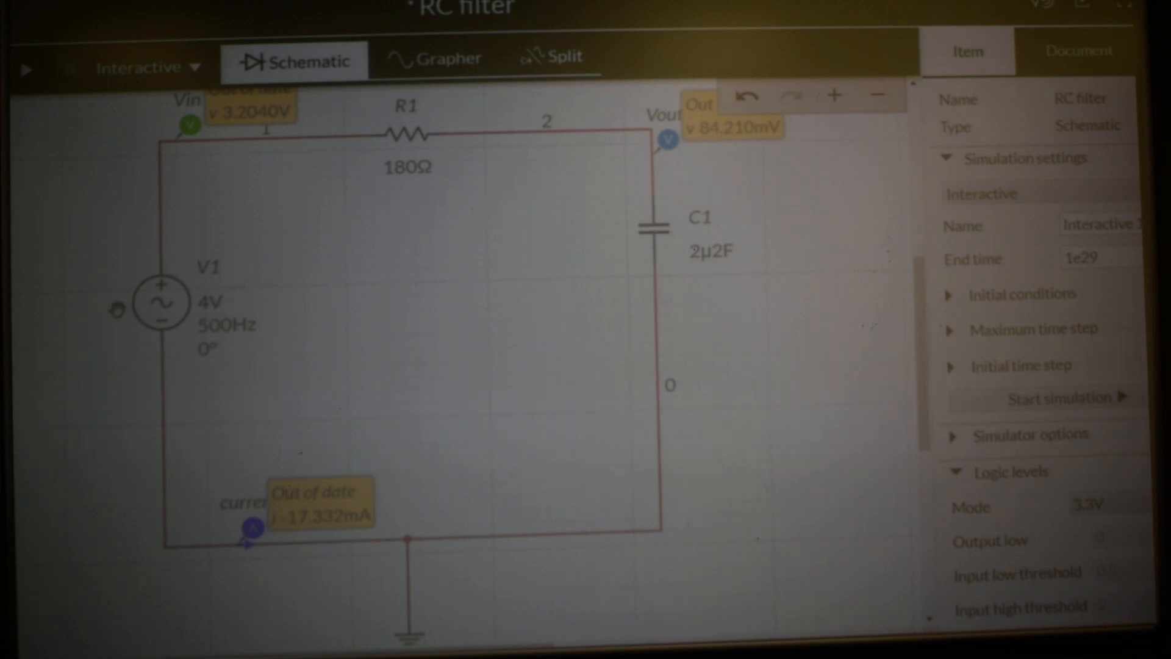
pyautogui.moveTo(217, 337)
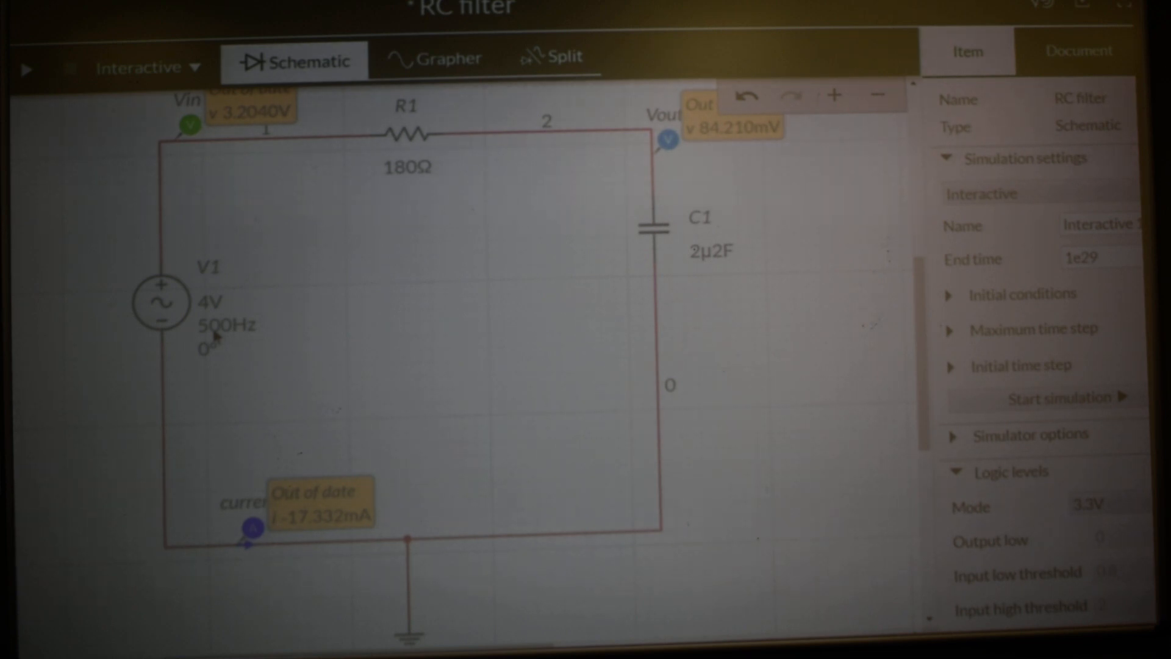
pyautogui.moveTo(295, 271)
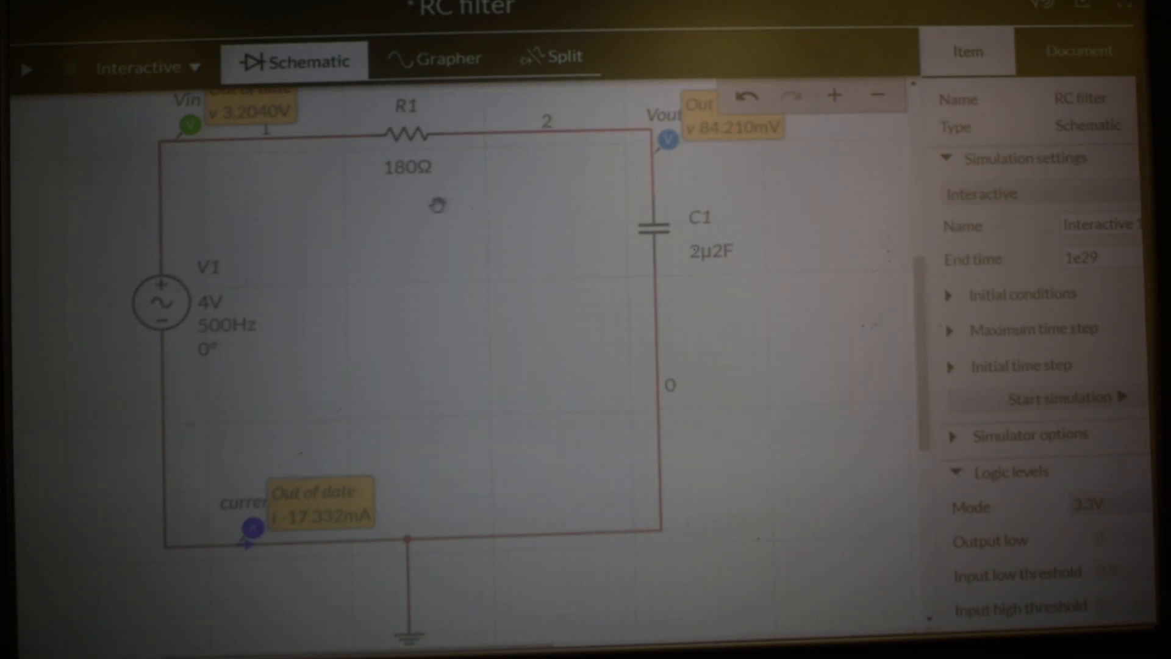
pyautogui.moveTo(468, 199)
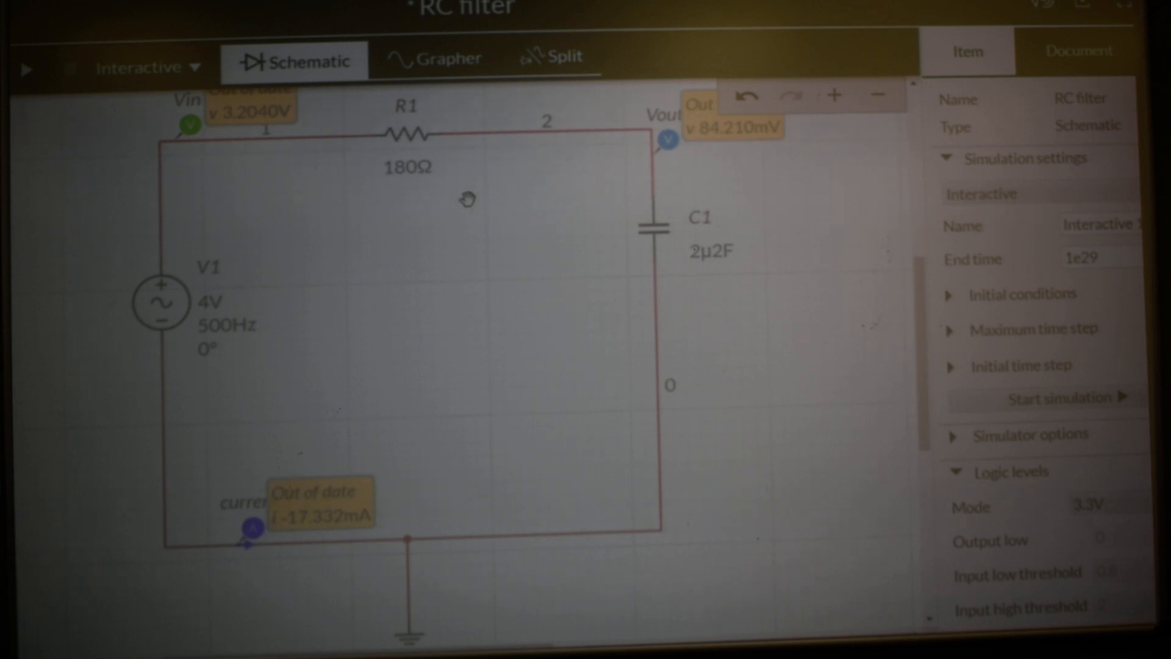
pyautogui.moveTo(377, 154)
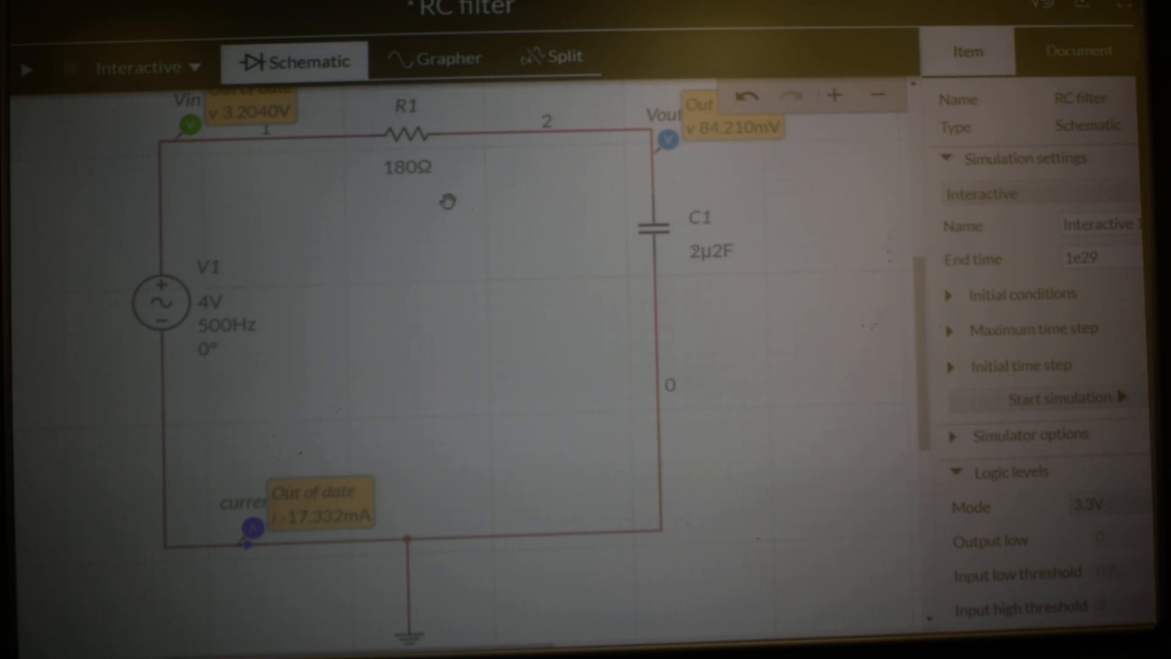
pyautogui.moveTo(424, 240)
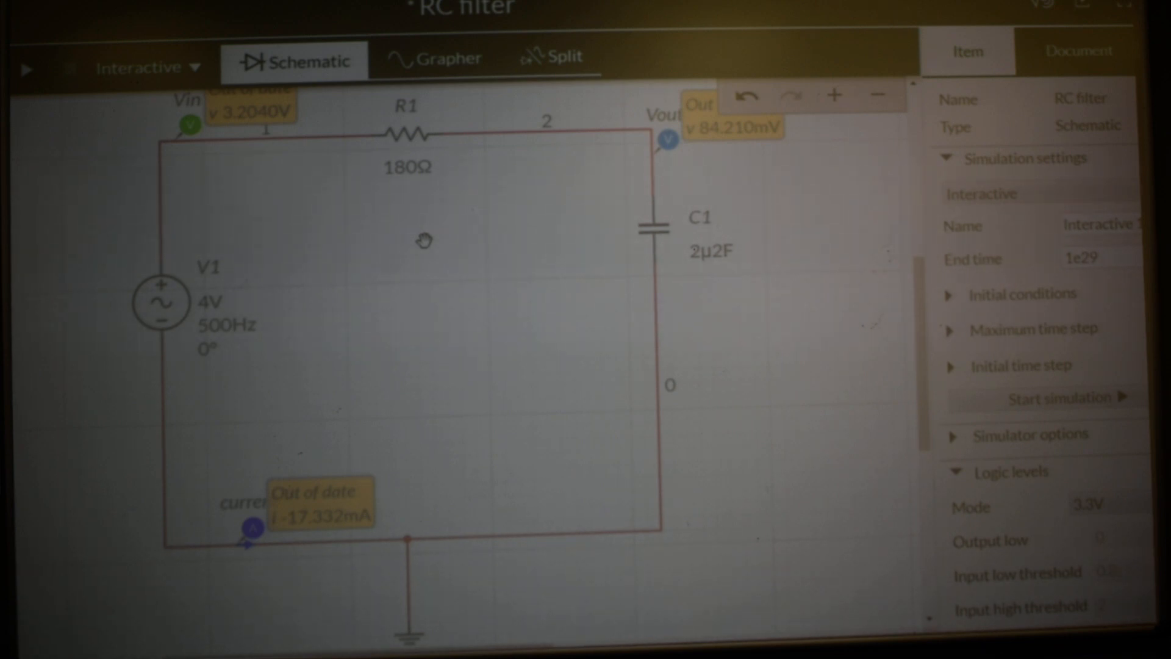
pyautogui.moveTo(436, 215)
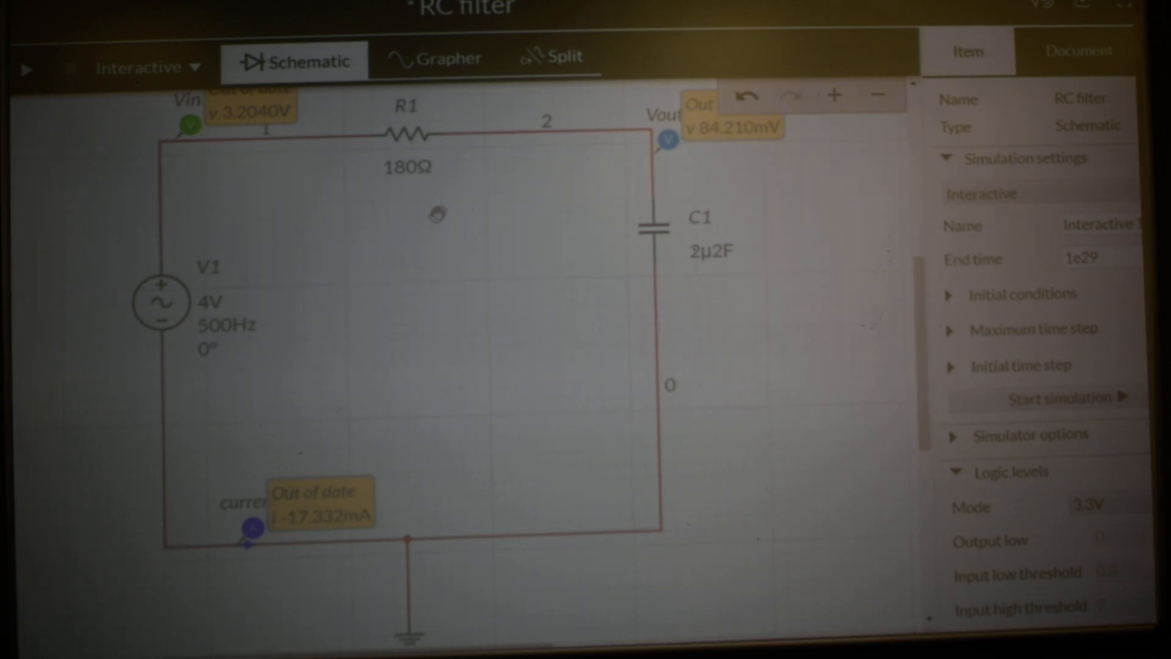
pyautogui.moveTo(454, 193)
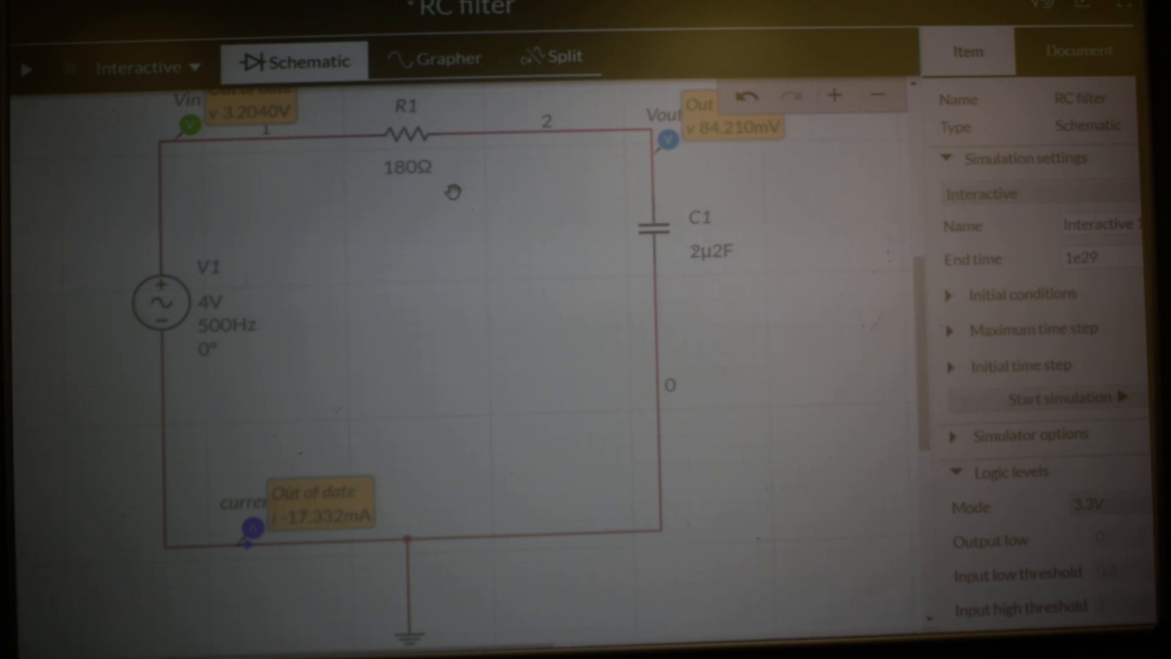
pyautogui.moveTo(484, 149)
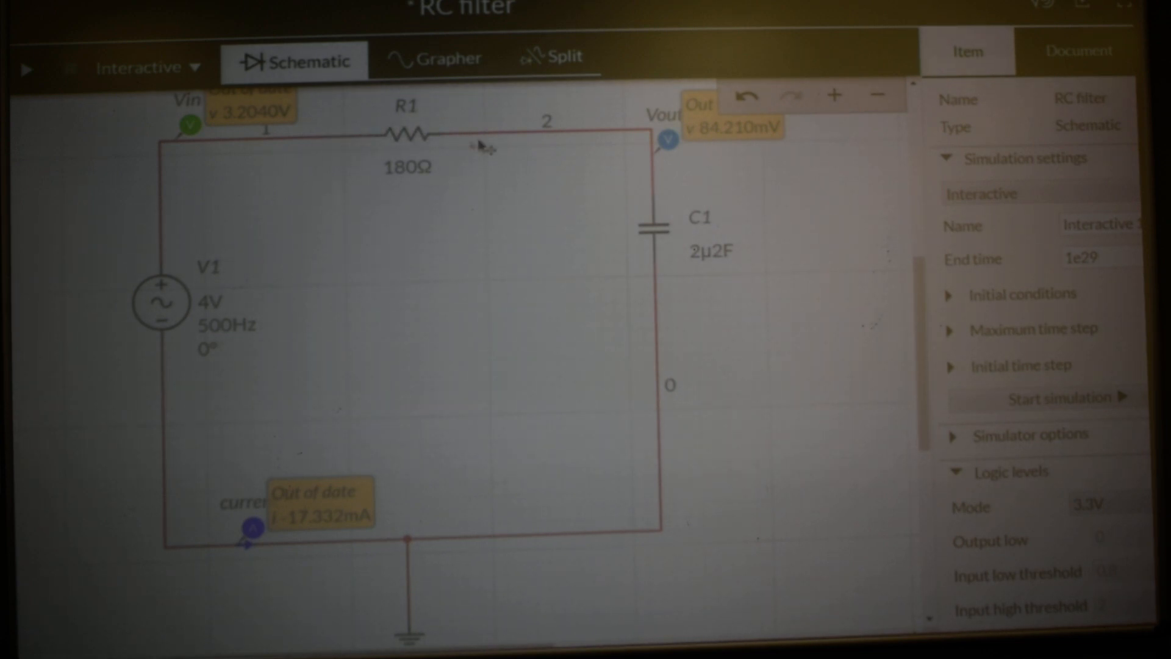
pyautogui.moveTo(646, 310)
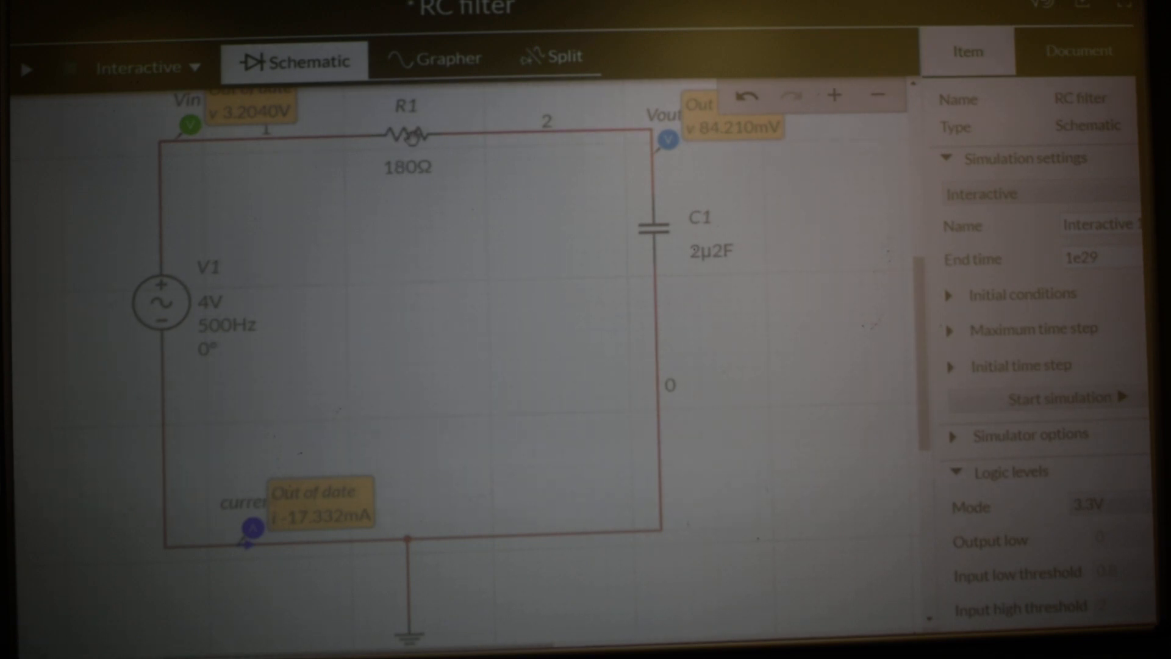
pyautogui.moveTo(288, 158)
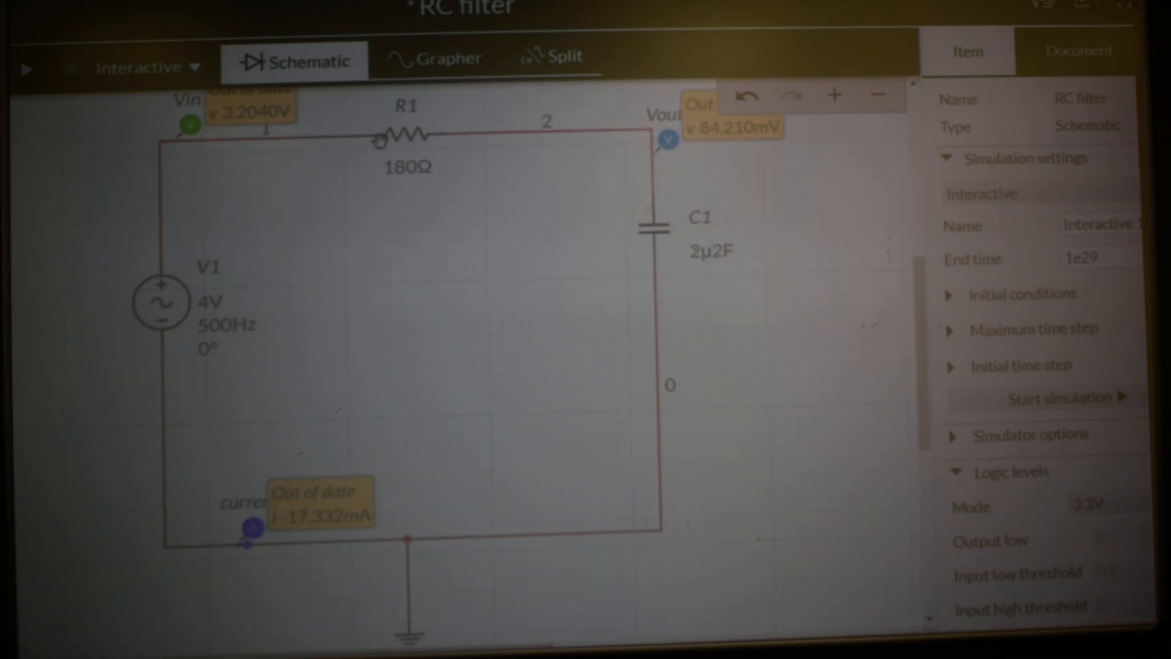
pyautogui.moveTo(370, 145)
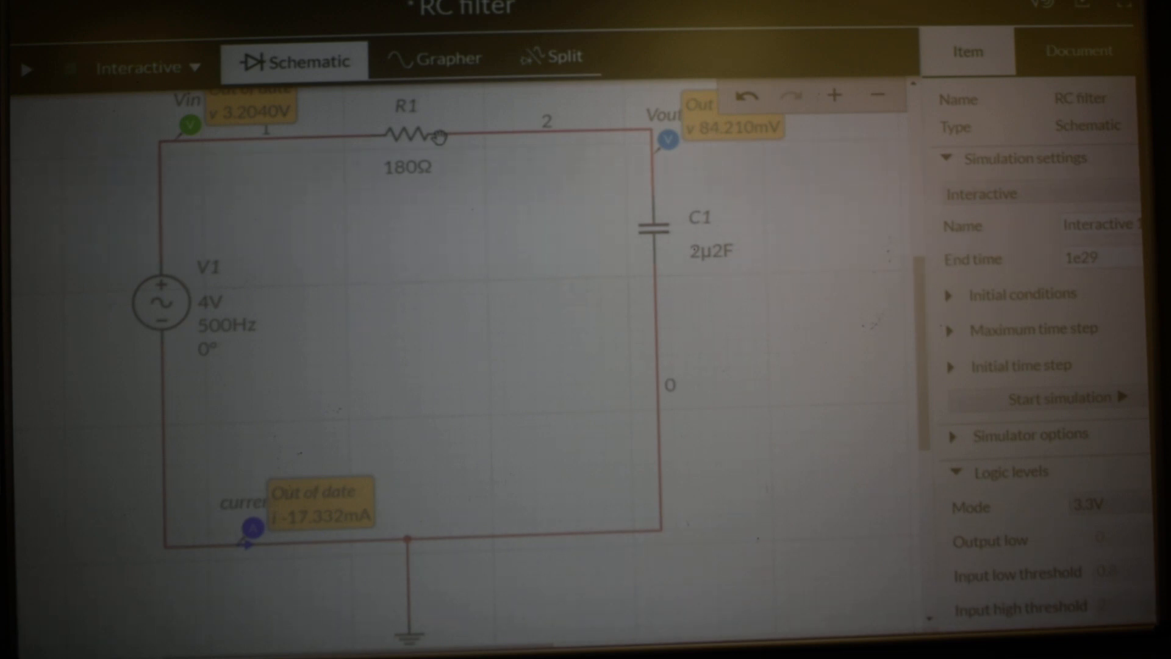
pyautogui.moveTo(493, 146)
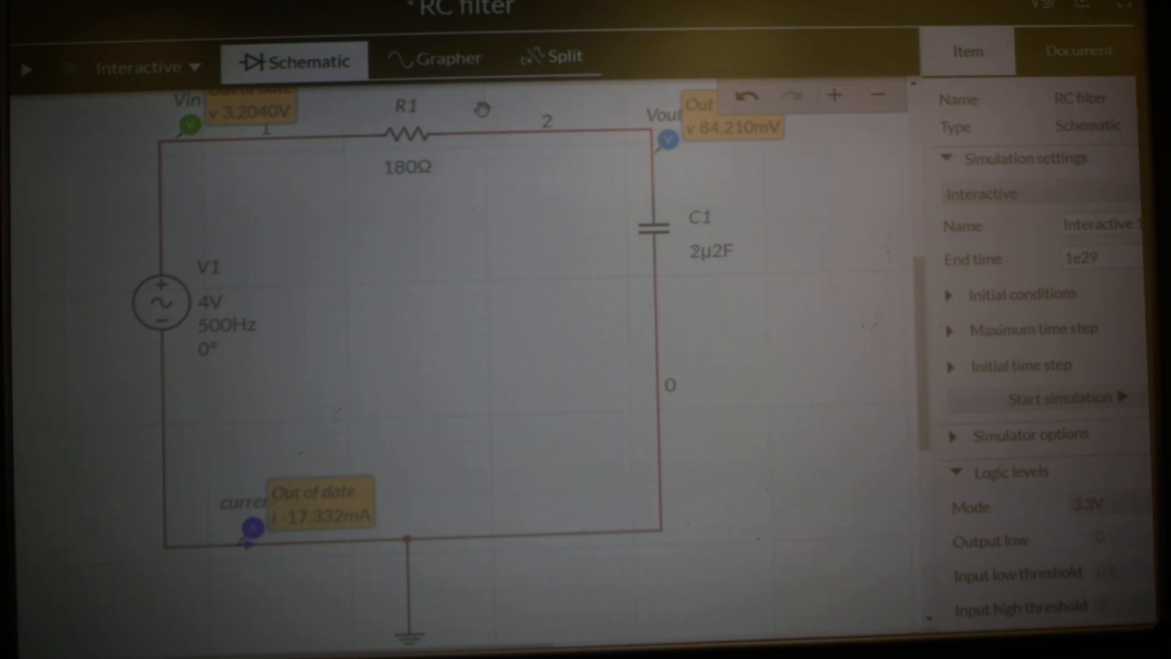
pyautogui.moveTo(527, 162)
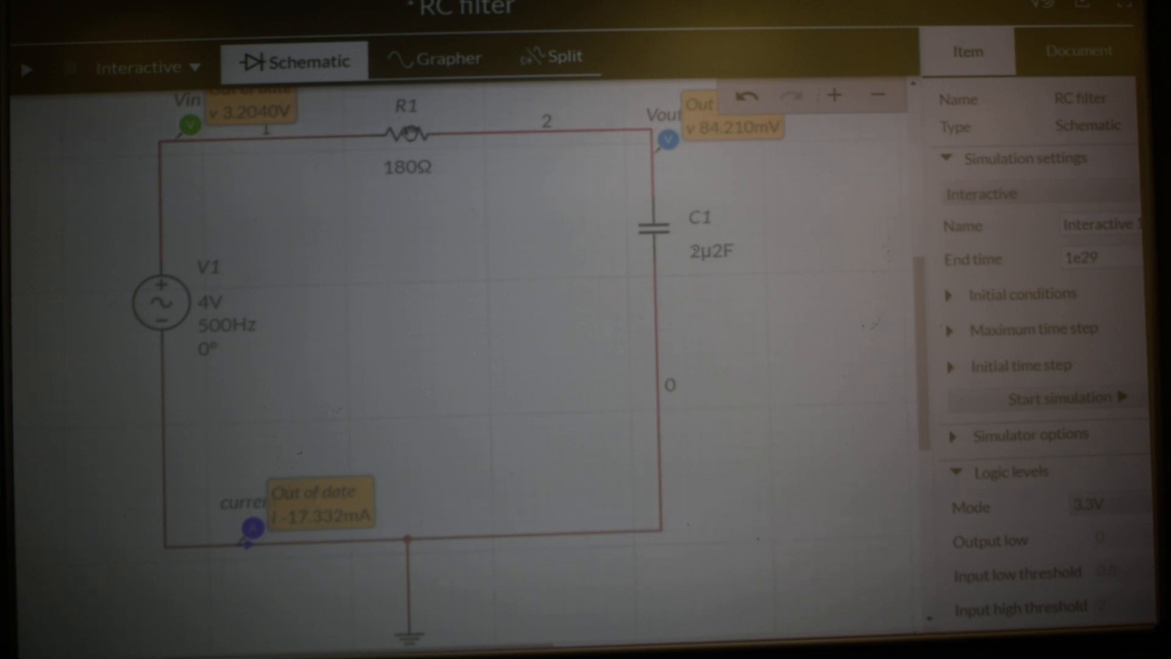
# Step: Set R1's resistance to 300 Ω, then back to 180 Ω in its properties
pyautogui.click(407, 134)
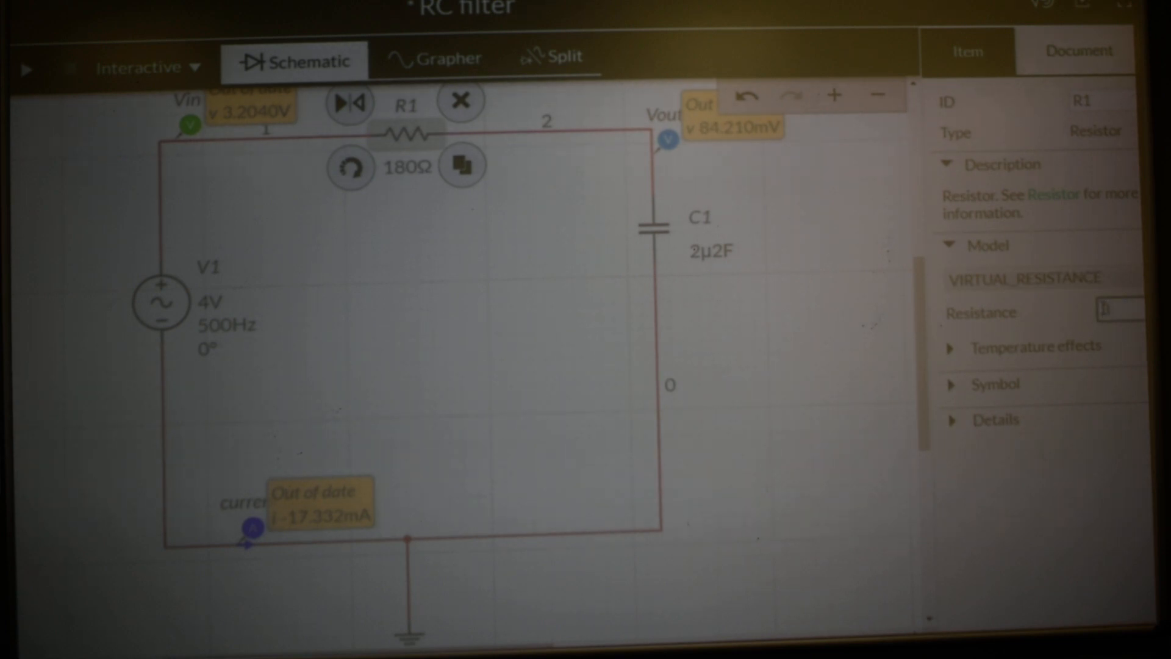
pyautogui.write('300')
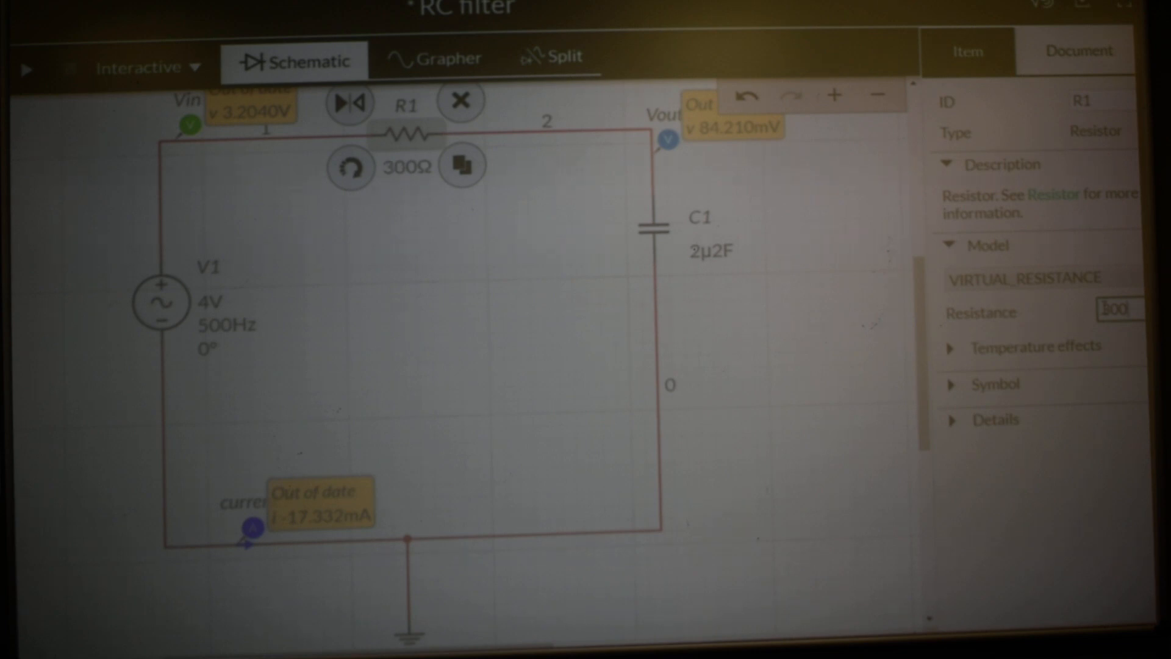
pyautogui.moveTo(598, 92)
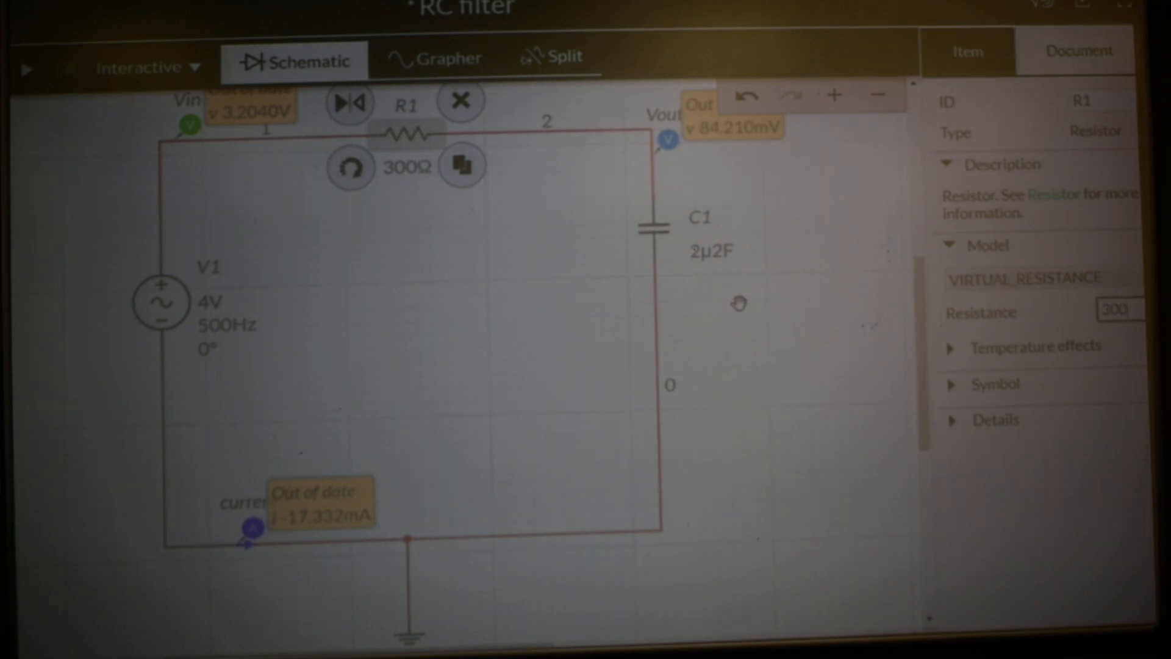
pyautogui.moveTo(814, 338)
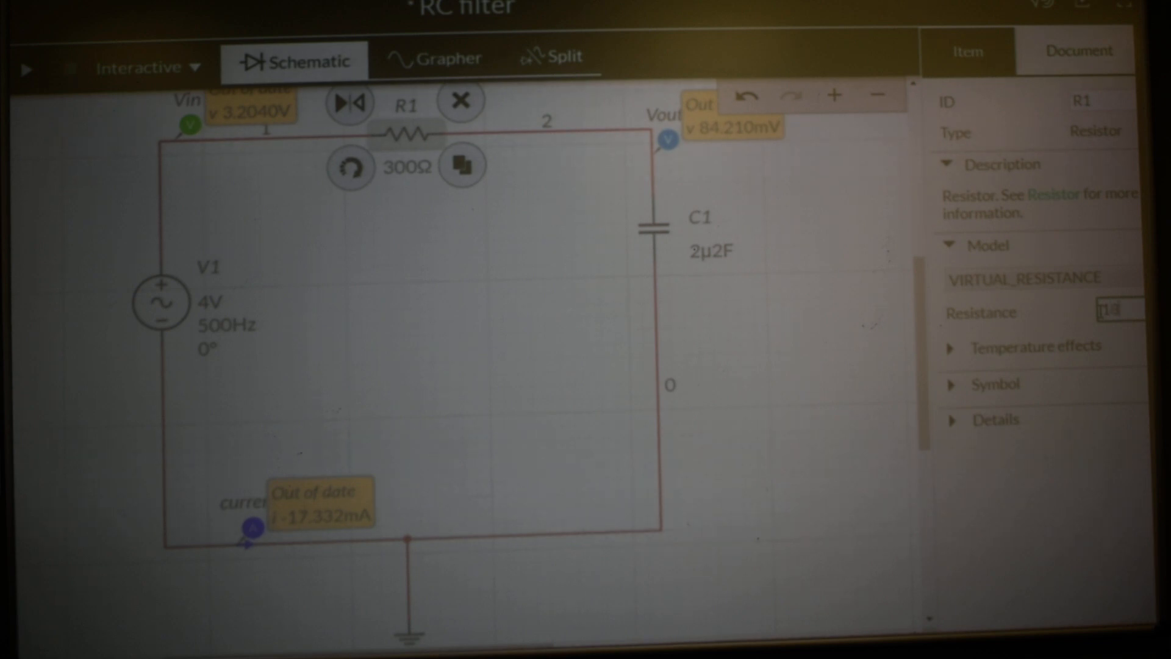
pyautogui.write('180')
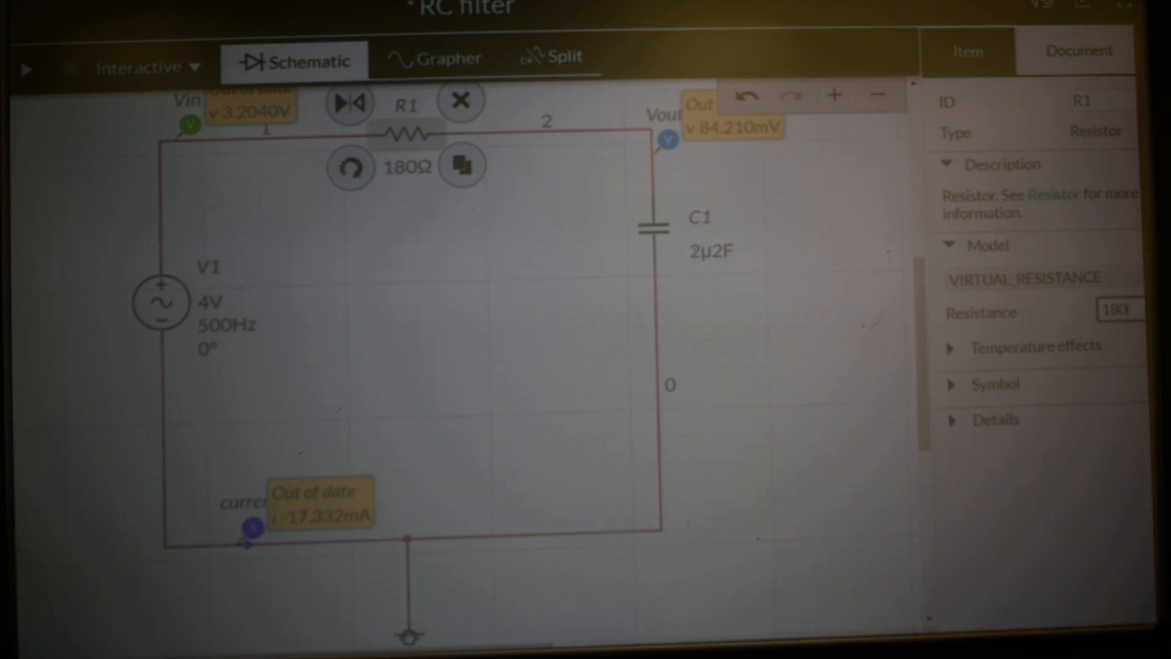
pyautogui.moveTo(463, 574)
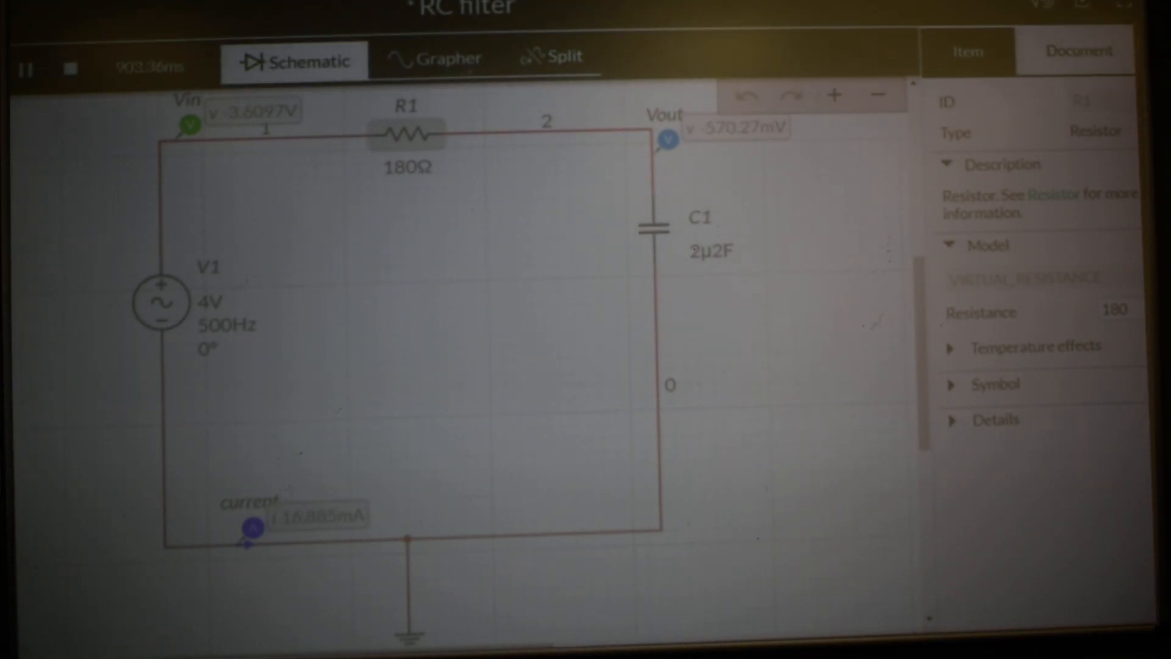
# Step: Show the Grapher with the live Vin, Vout and current waveforms
pyautogui.click(434, 58)
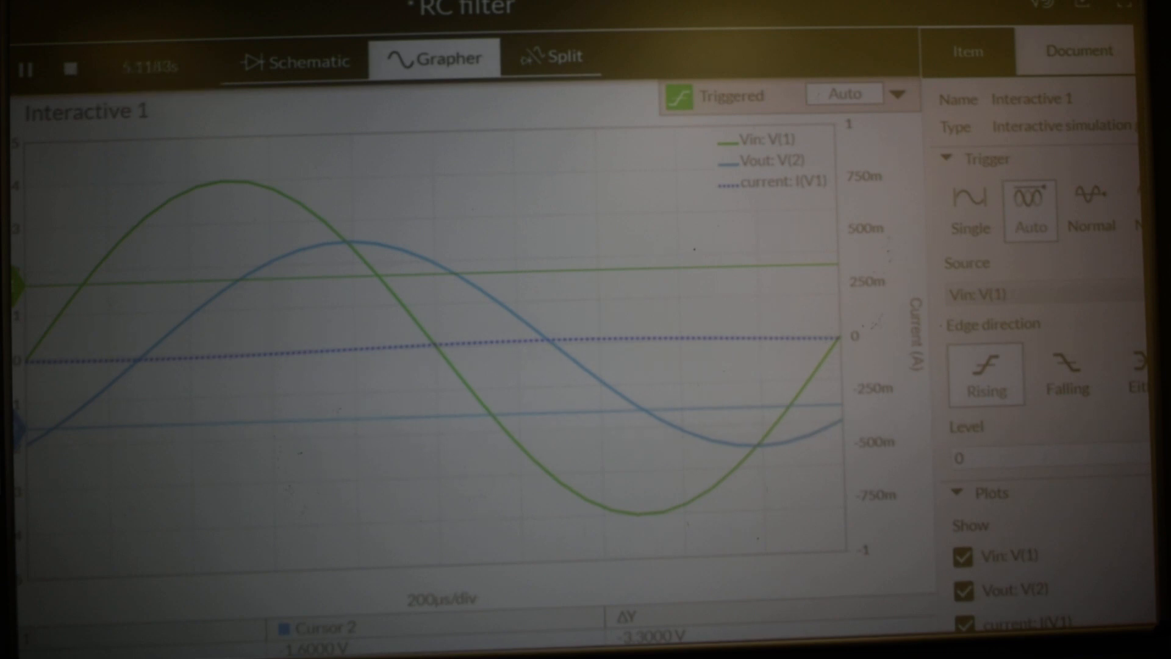
# Step: Pause the simulation so the Vin, Vout and current waveforms freeze in the grapher
pyautogui.click(24, 68)
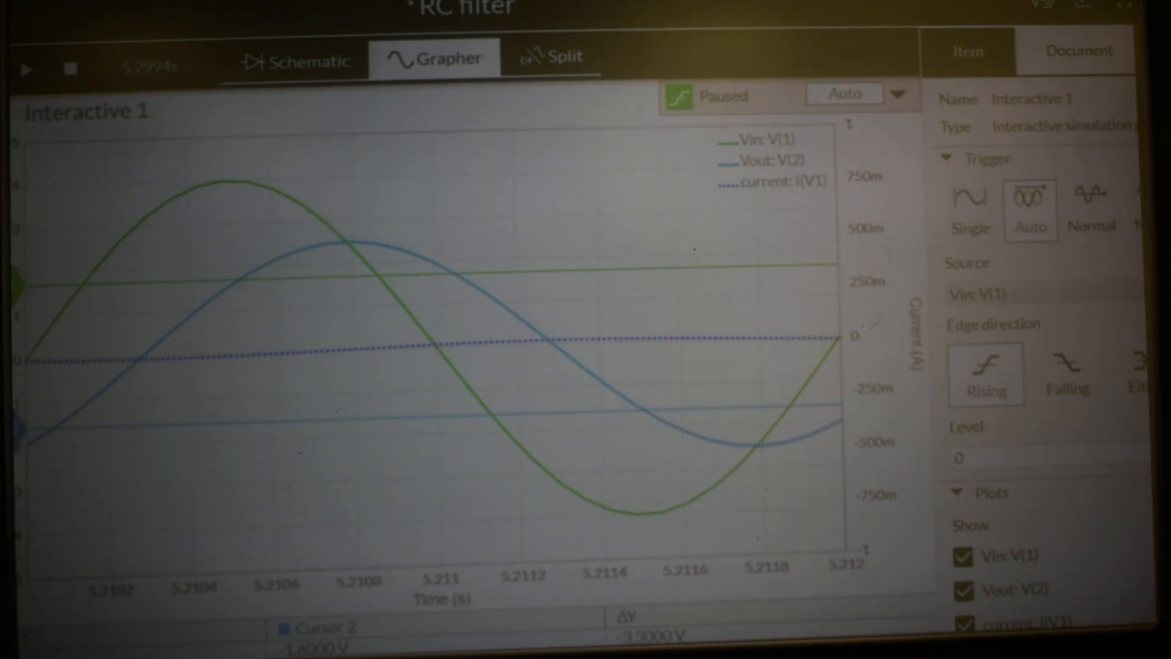
pyautogui.scroll(-3)
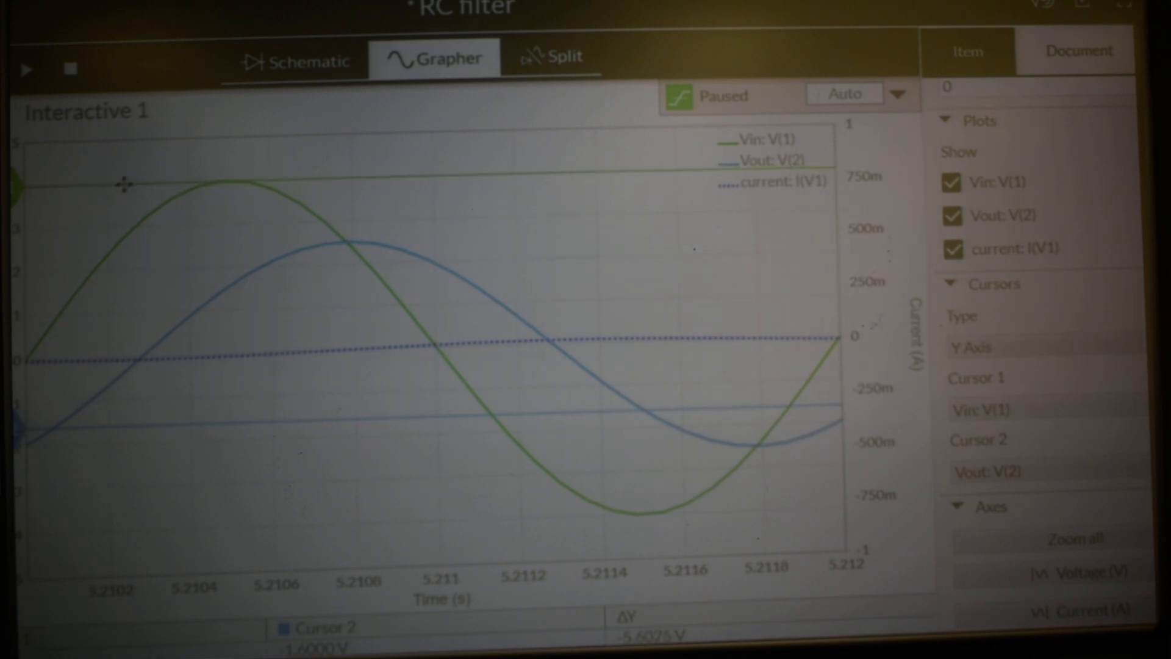
pyautogui.moveTo(572, 363)
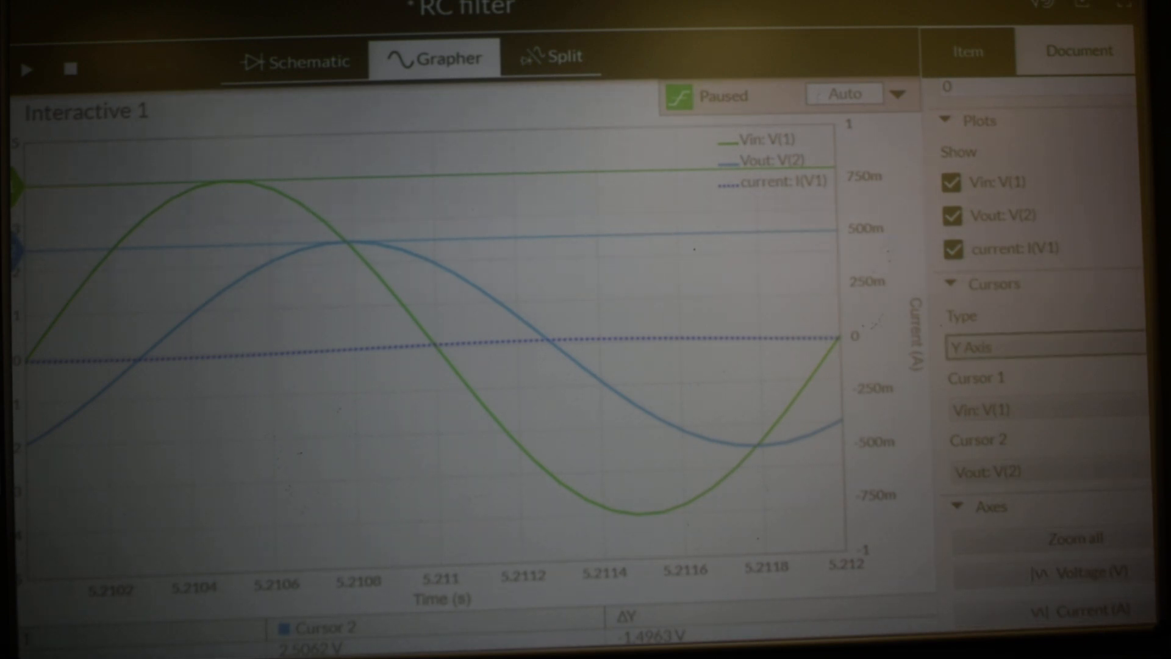
# Step: Change the cursor type to X Axis so C1 and C2 measure along the time axis
pyautogui.click(1045, 348)
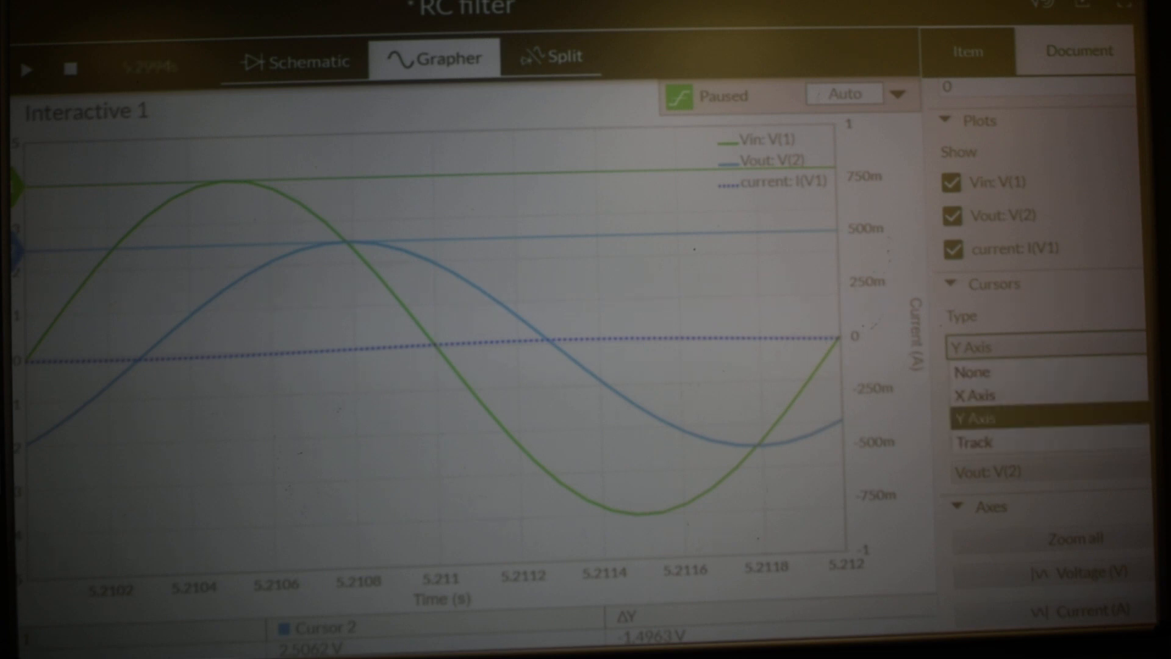
pyautogui.click(972, 395)
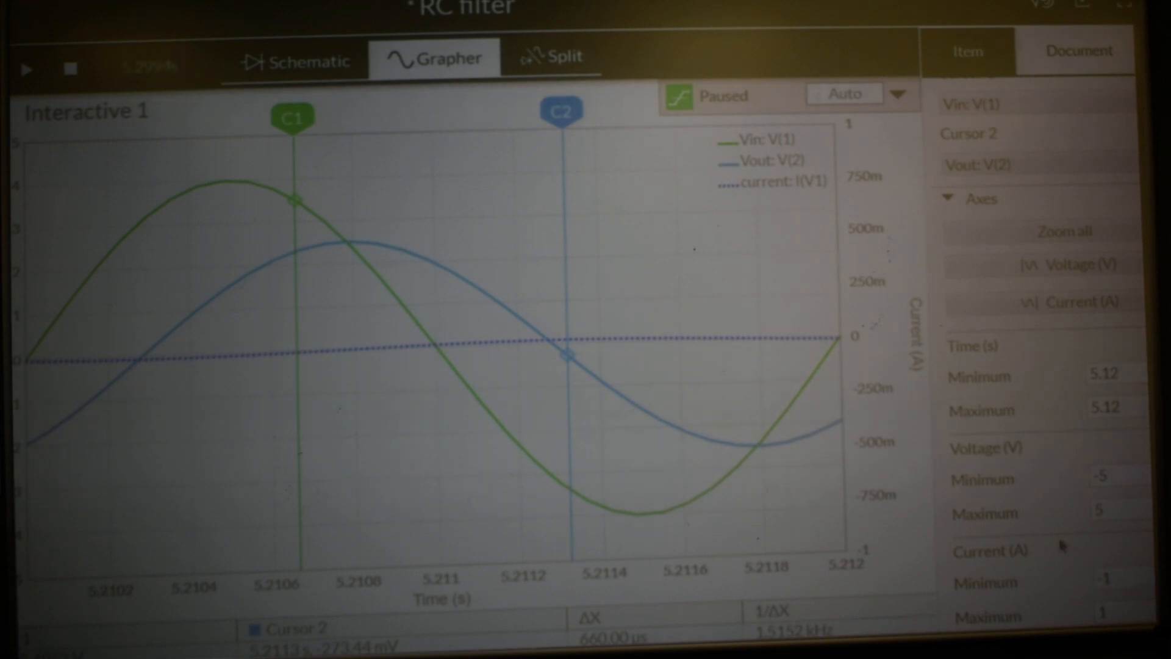
pyautogui.click(381, 347)
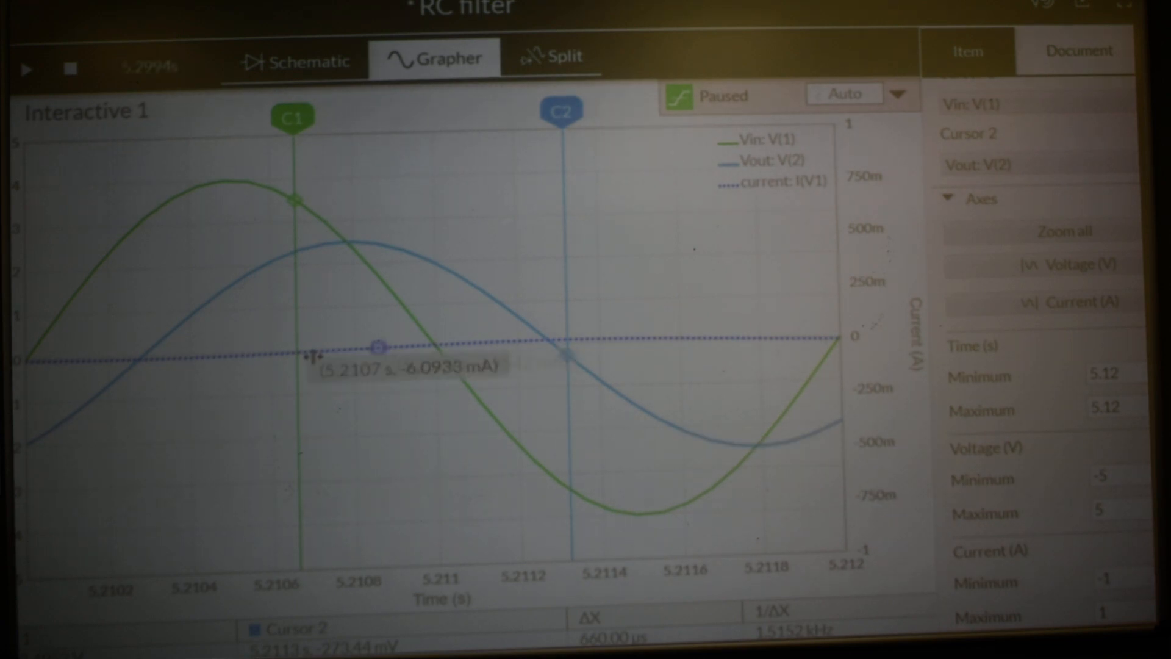
# Step: Place C1 on Vin's zero crossing and C2 on Vout's, reading ΔX of 284.92 µs
pyautogui.moveTo(294, 117); pyautogui.dragTo(351, 116)
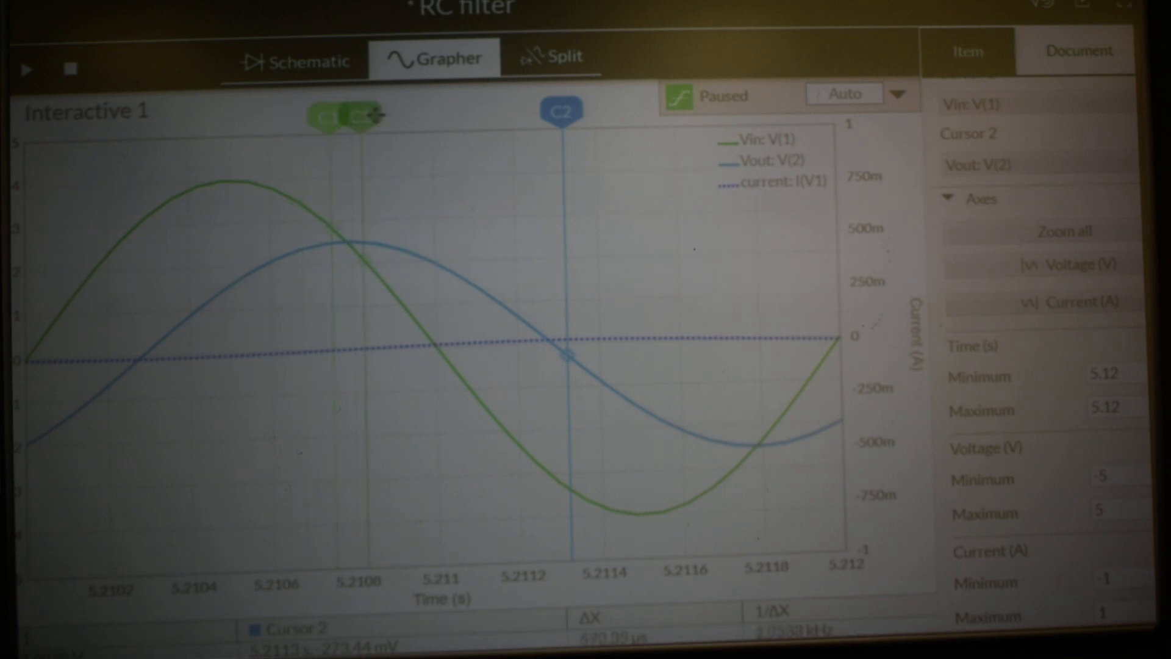
pyautogui.moveTo(345, 114); pyautogui.dragTo(437, 114)
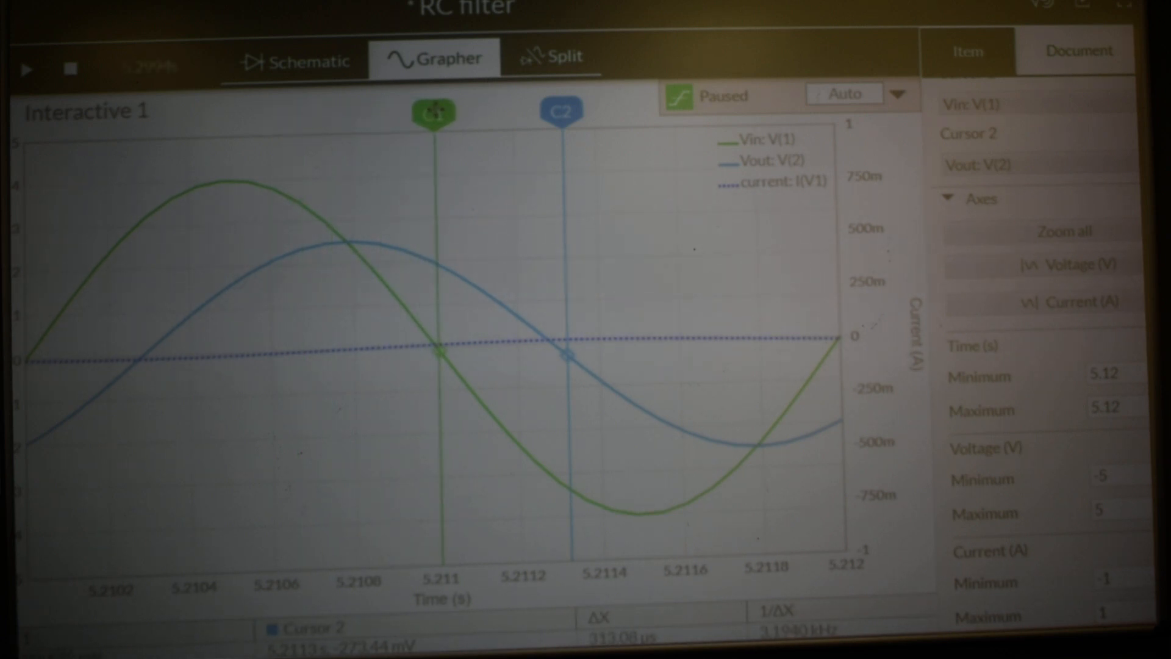
pyautogui.moveTo(433, 112); pyautogui.dragTo(437, 113)
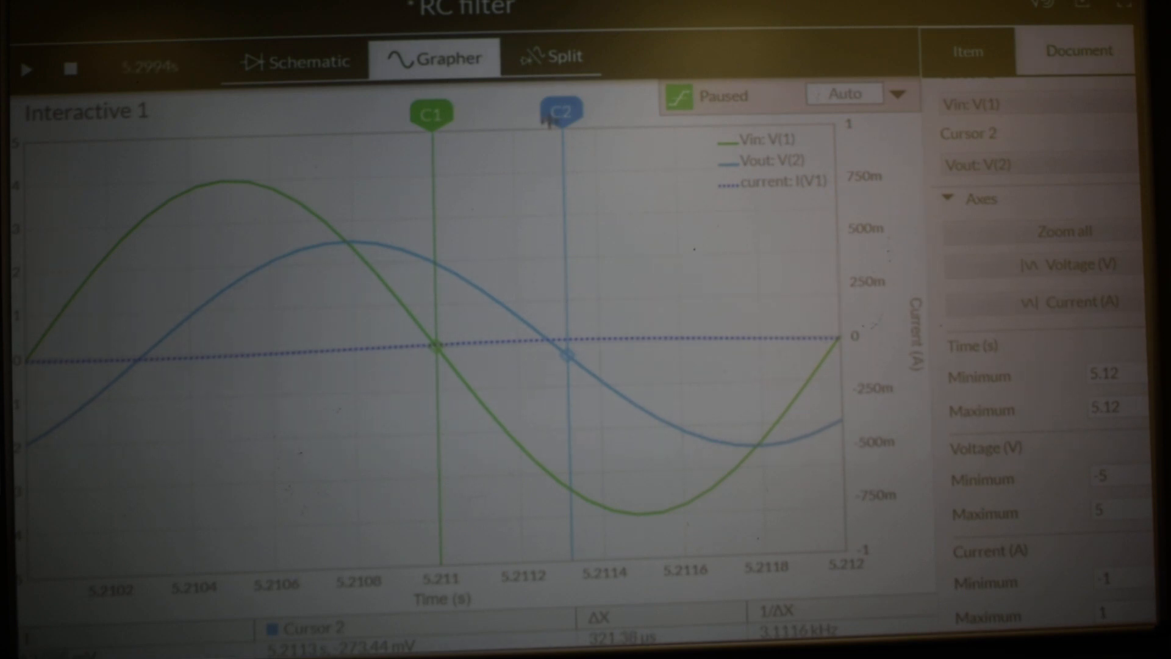
pyautogui.moveTo(562, 111); pyautogui.dragTo(544, 111)
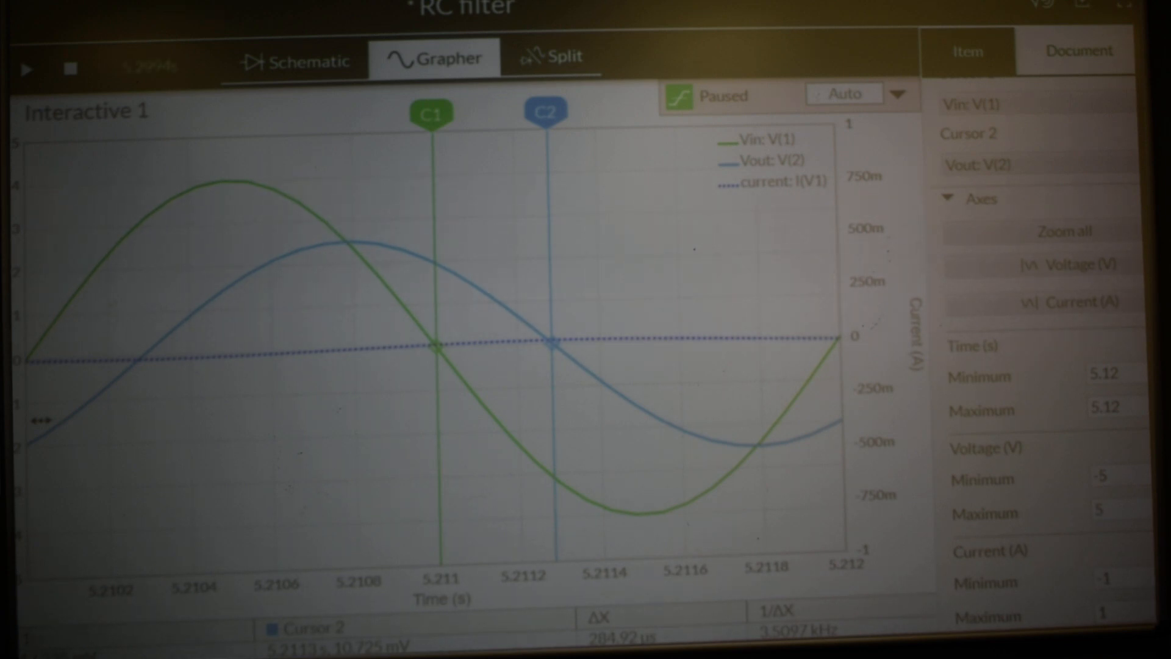
pyautogui.moveTo(361, 252)
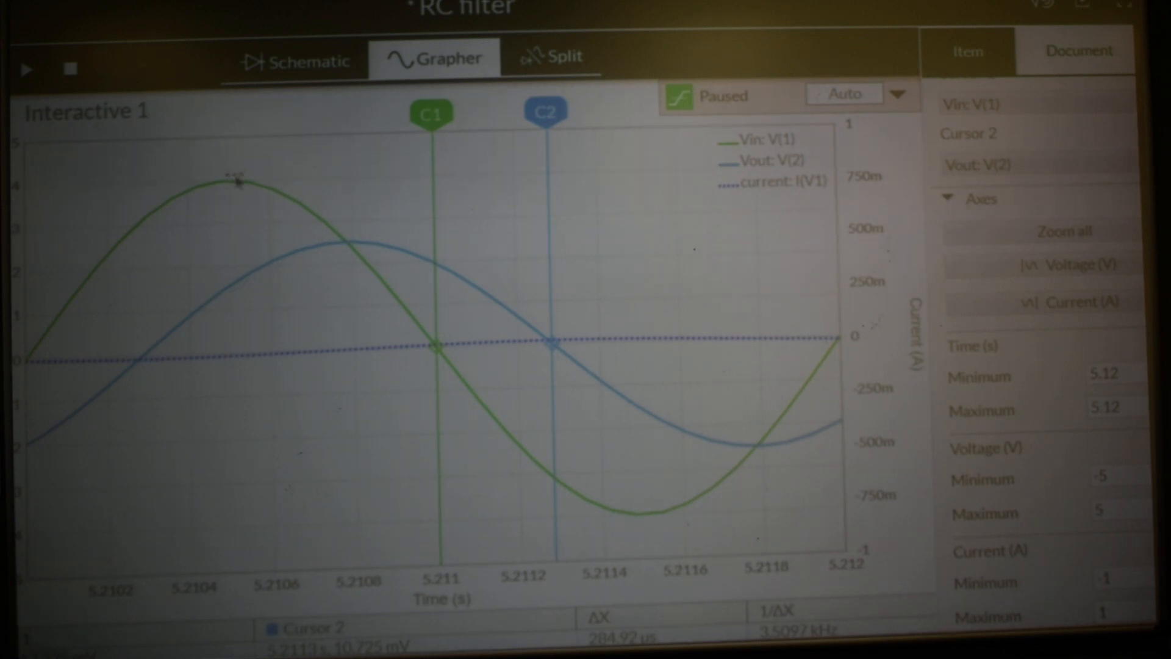
pyautogui.moveTo(328, 243)
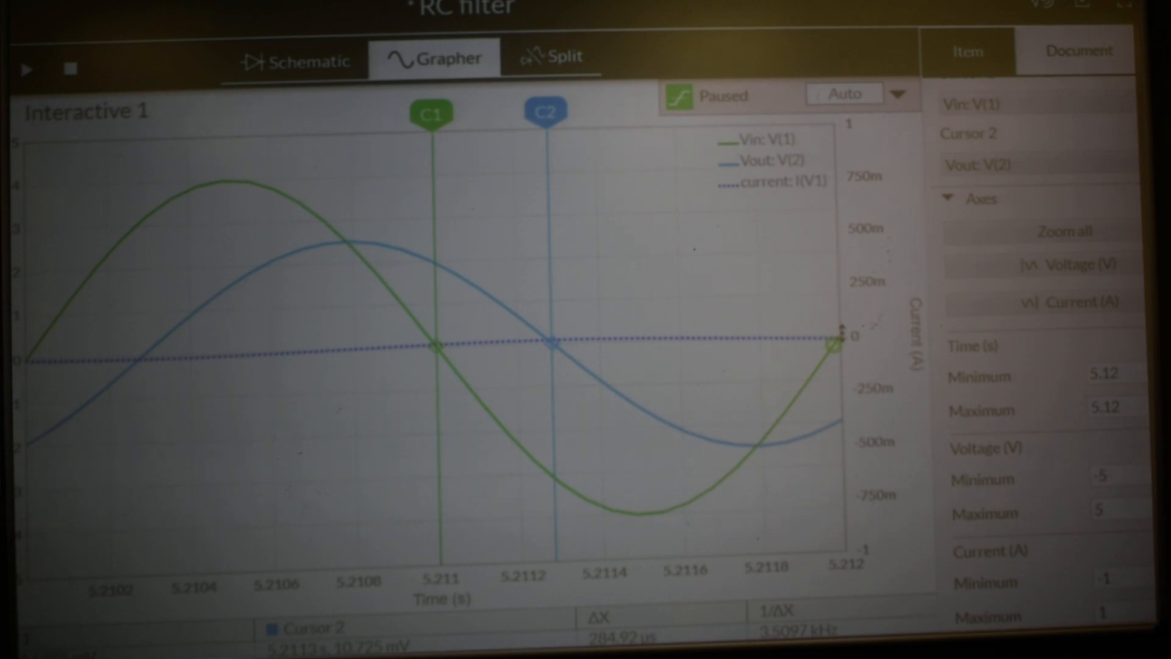
pyautogui.moveTo(833, 340)
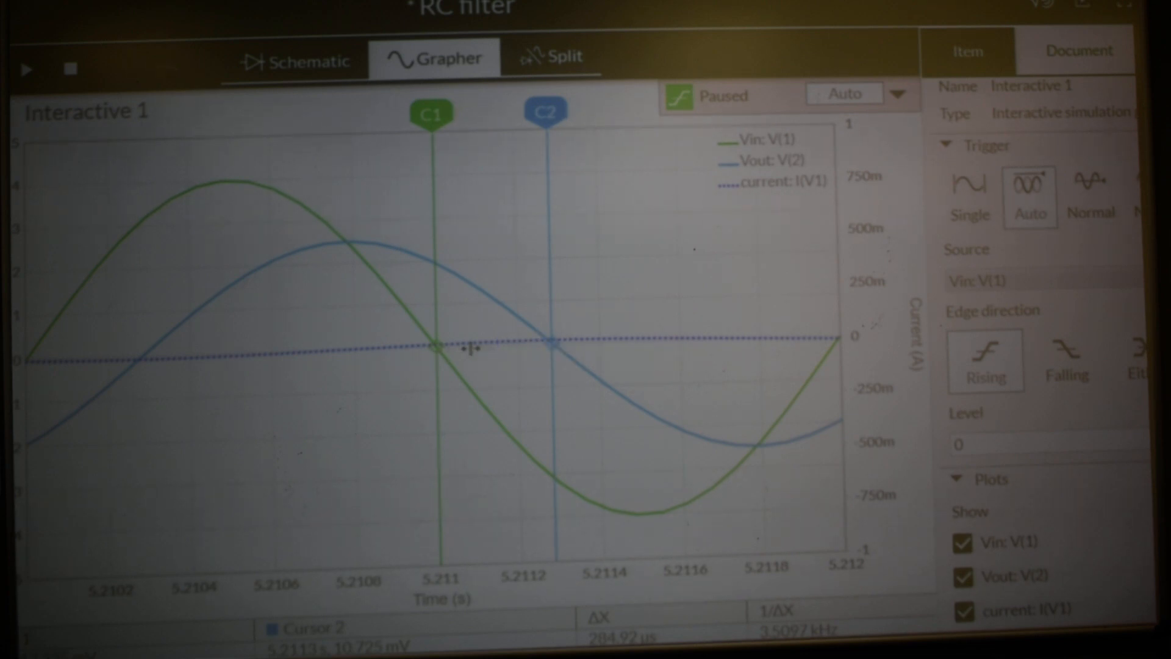
pyautogui.moveTo(545, 342)
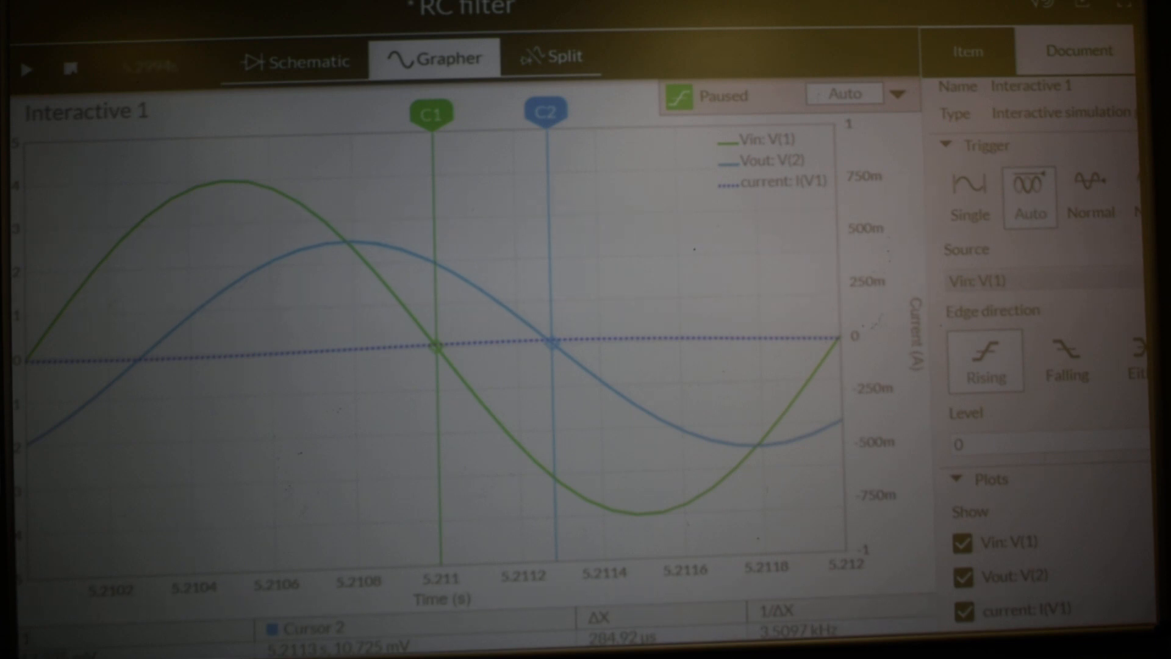
pyautogui.click(70, 68)
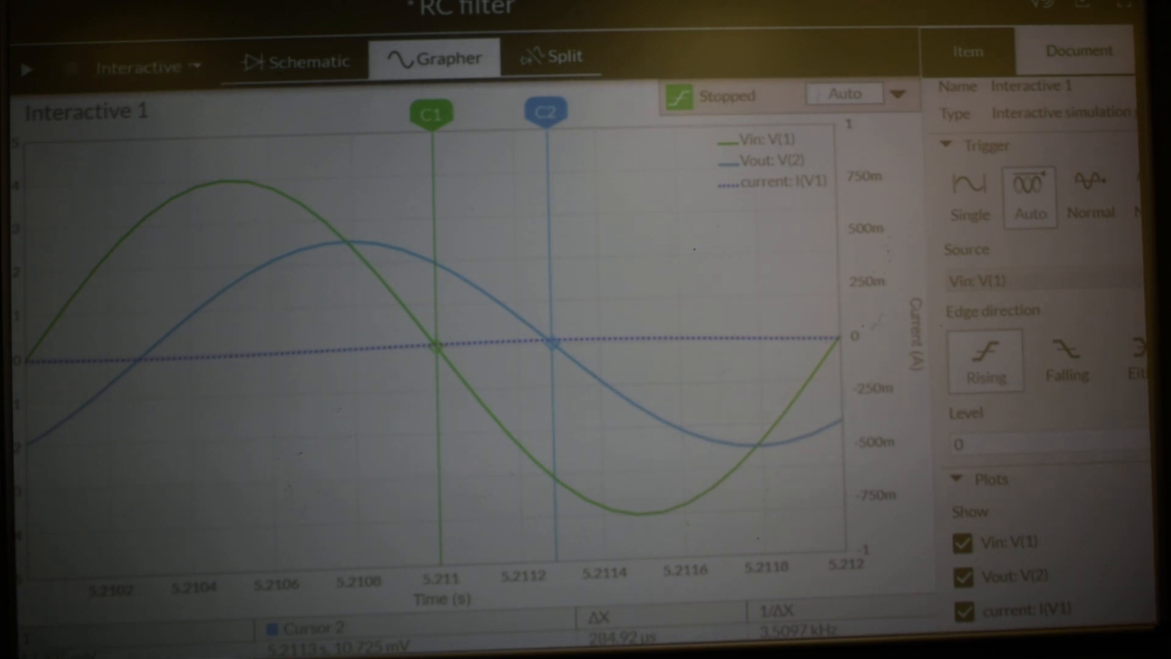
pyautogui.click(146, 66)
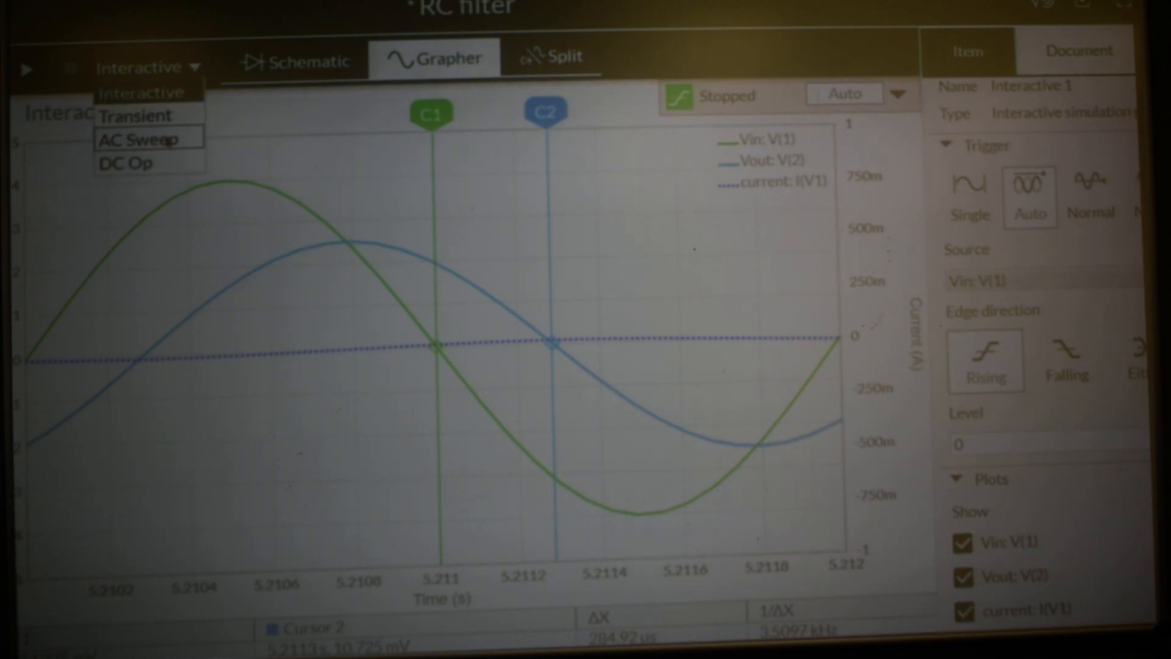
pyautogui.click(136, 140)
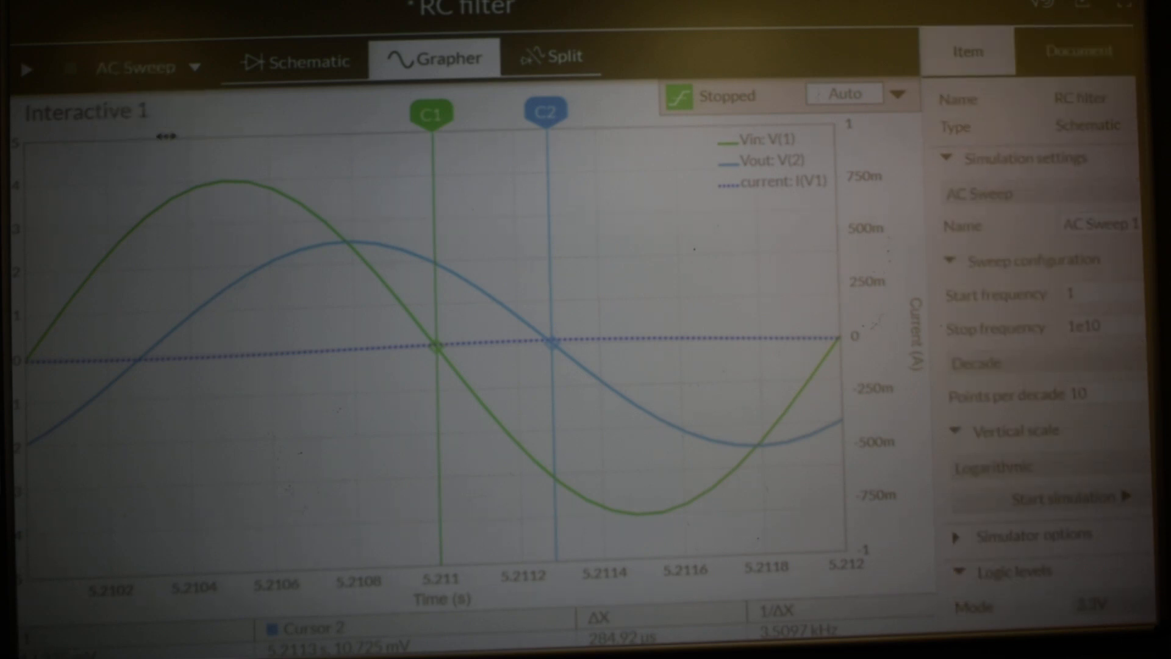
pyautogui.moveTo(27, 69)
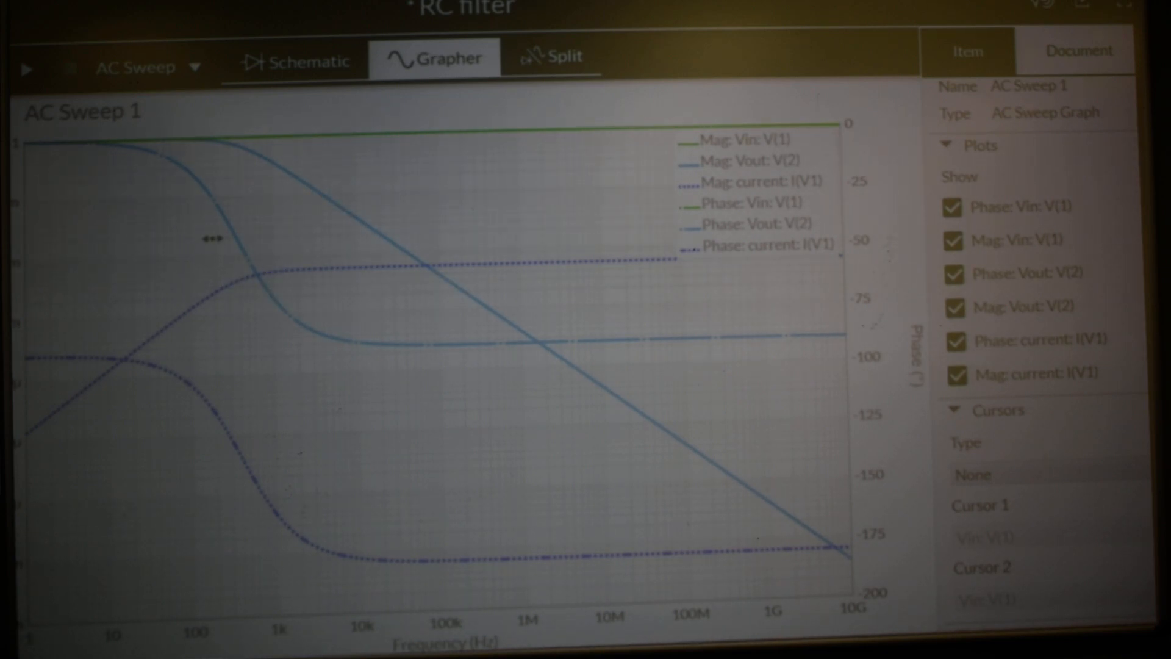
pyautogui.click(222, 215)
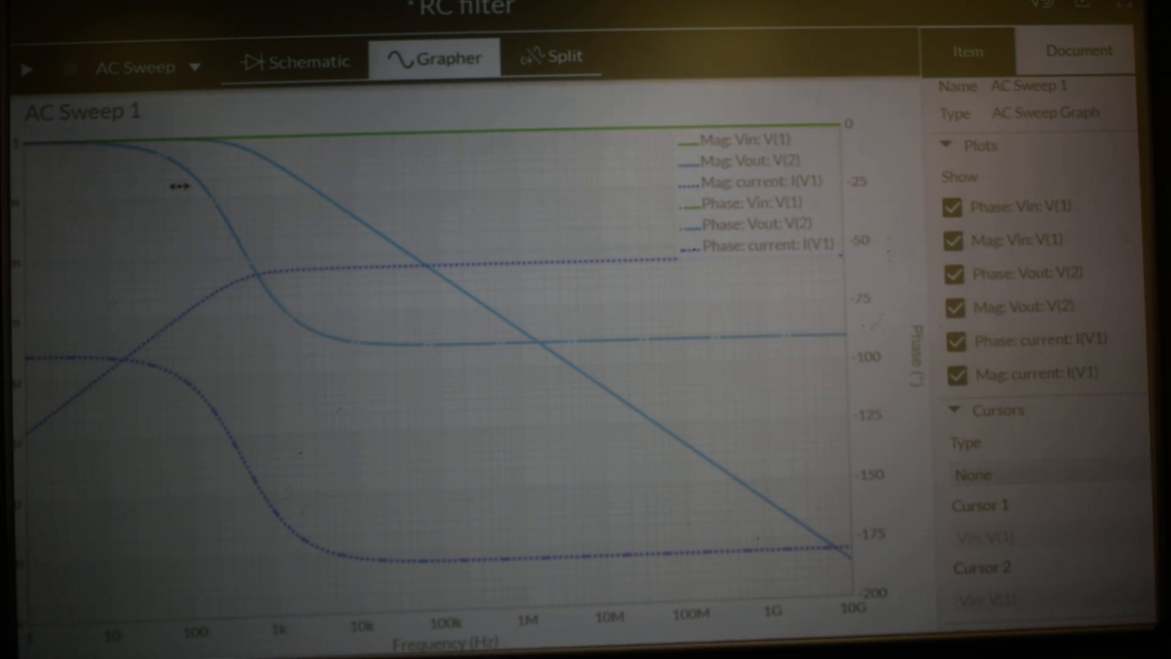
pyautogui.moveTo(221, 224)
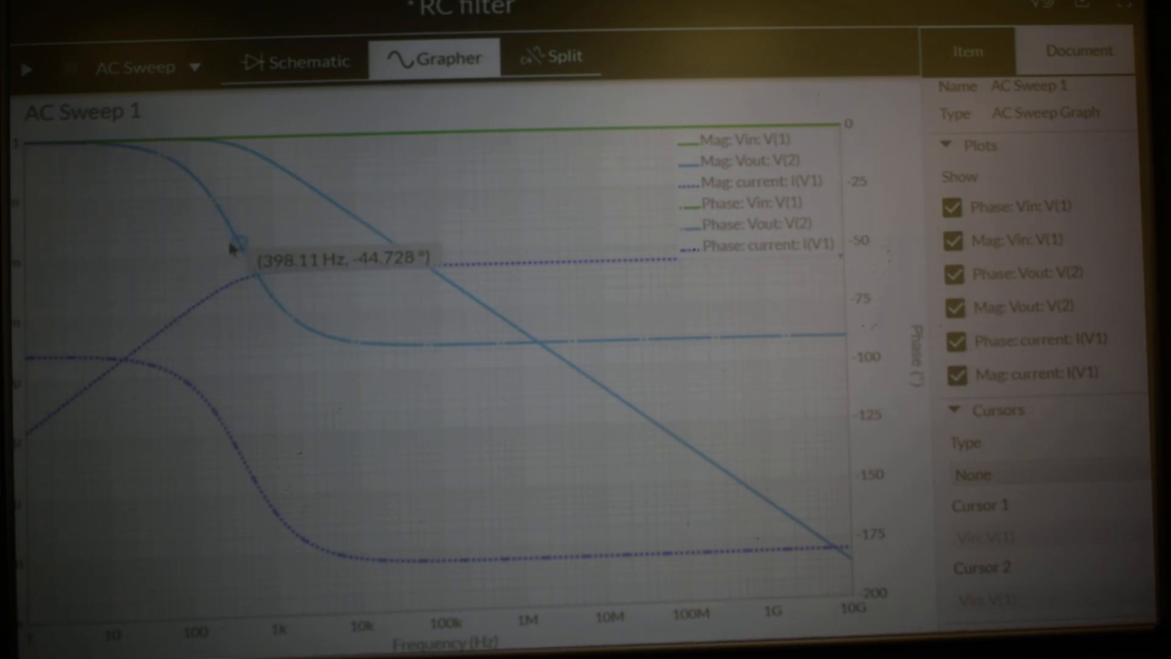
pyautogui.moveTo(235, 257)
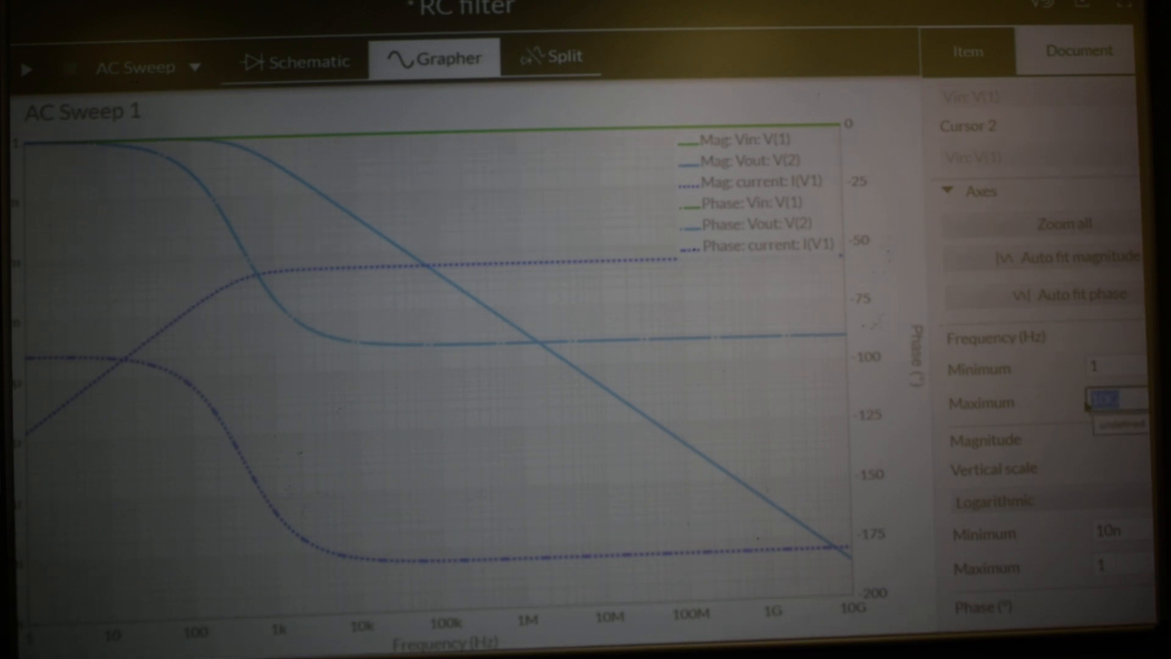
# Step: Set the frequency axis maximum to 1M and mark the Vout phase point at 398.11 Hz, -44.728°
pyautogui.write('1m')
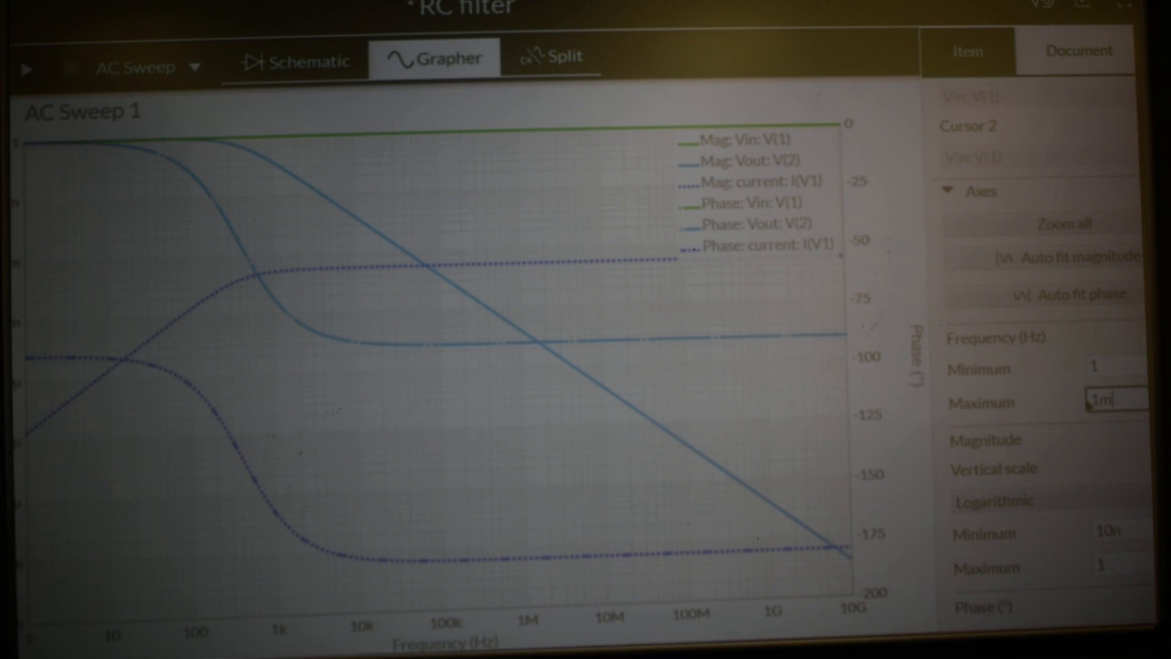
pyautogui.write('M')
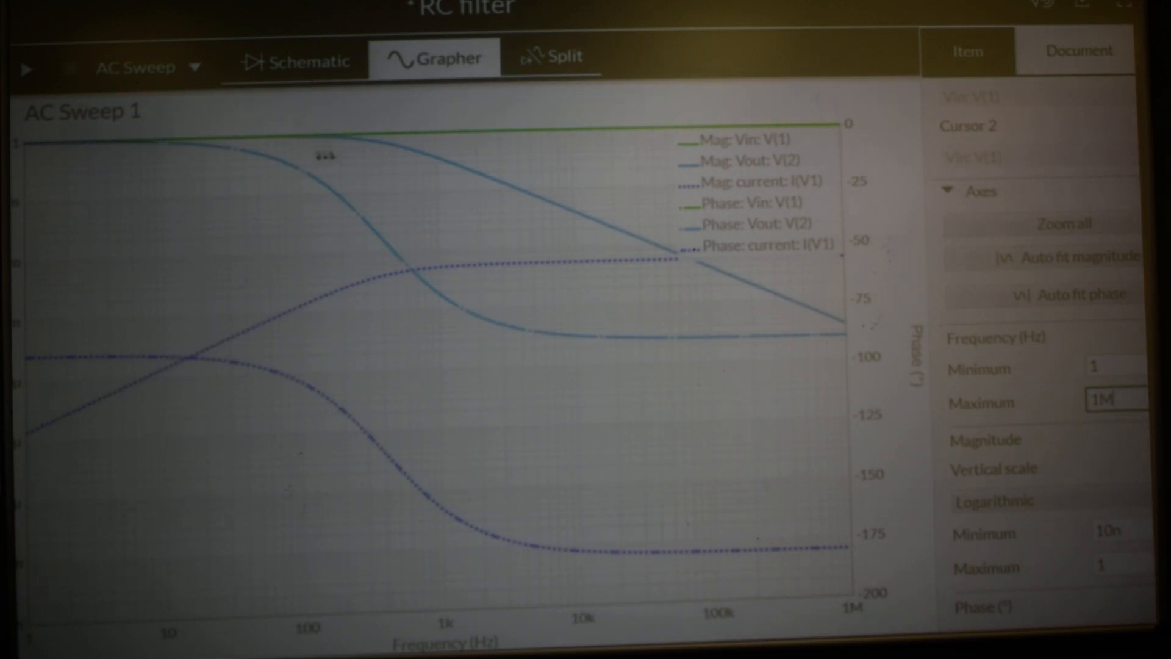
pyautogui.click(380, 250)
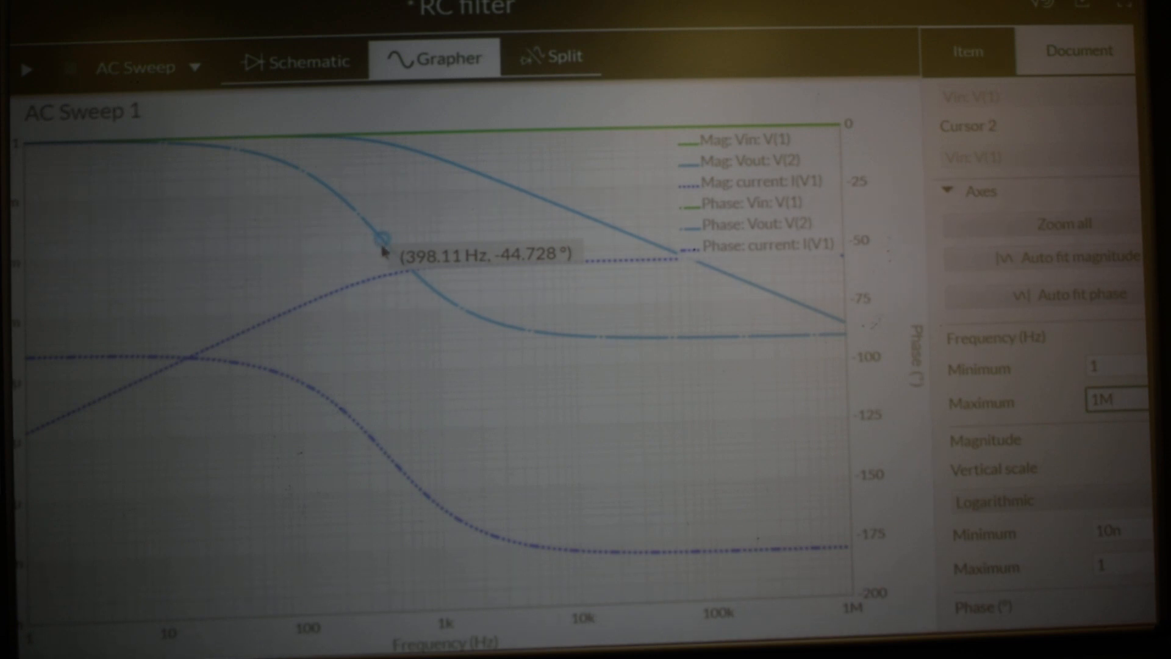